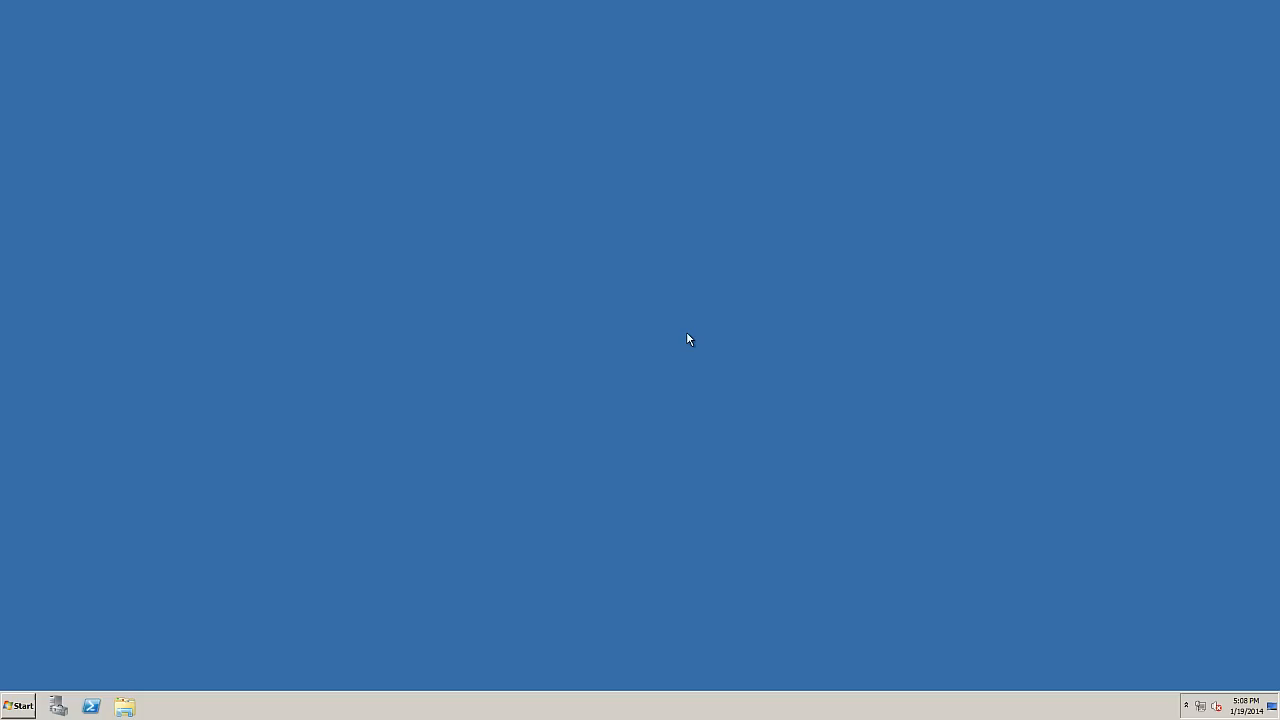
mouse_move(20, 705)
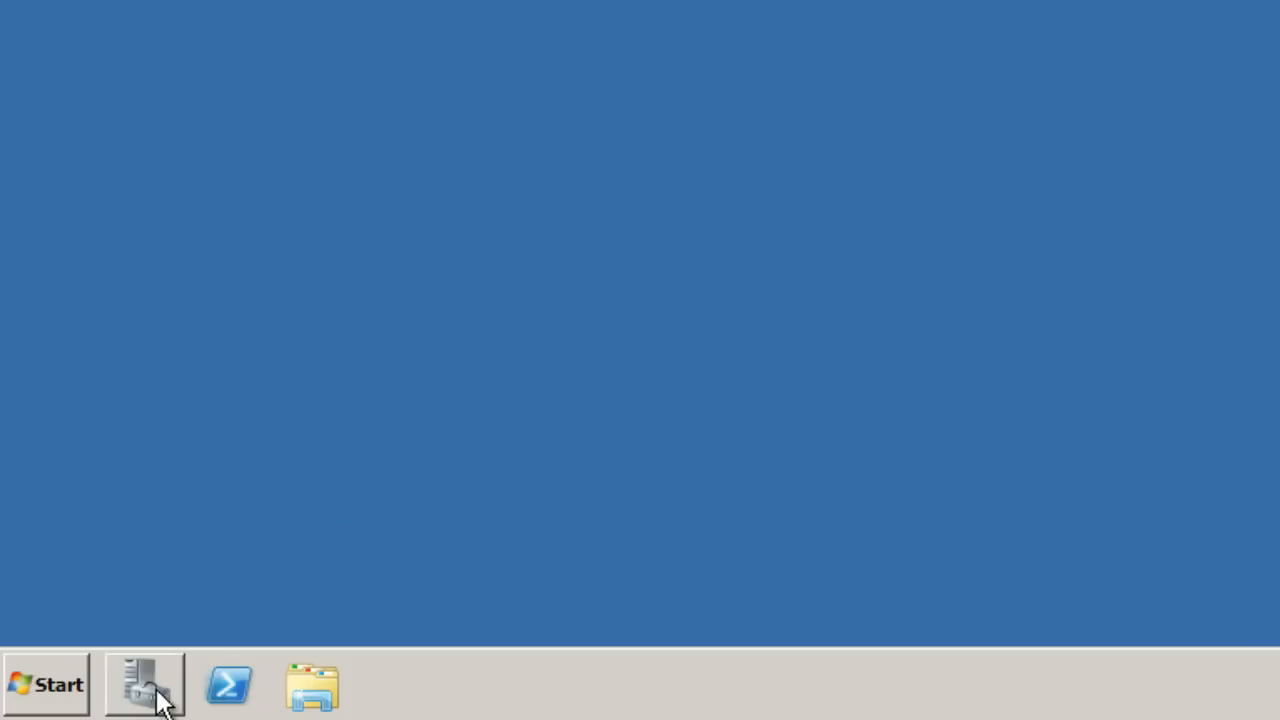
Open Server Manager and launch the Add Roles Wizard from the Roles node.
left_click(143, 684)
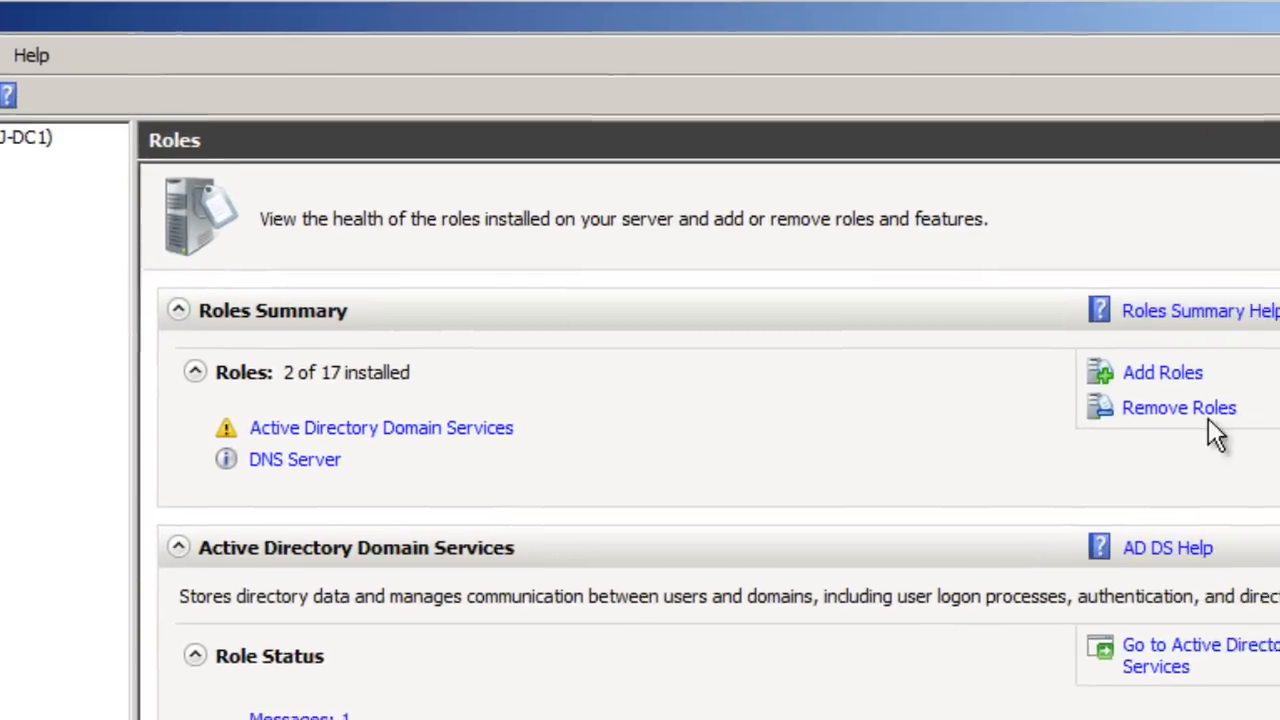
left_click(1162, 372)
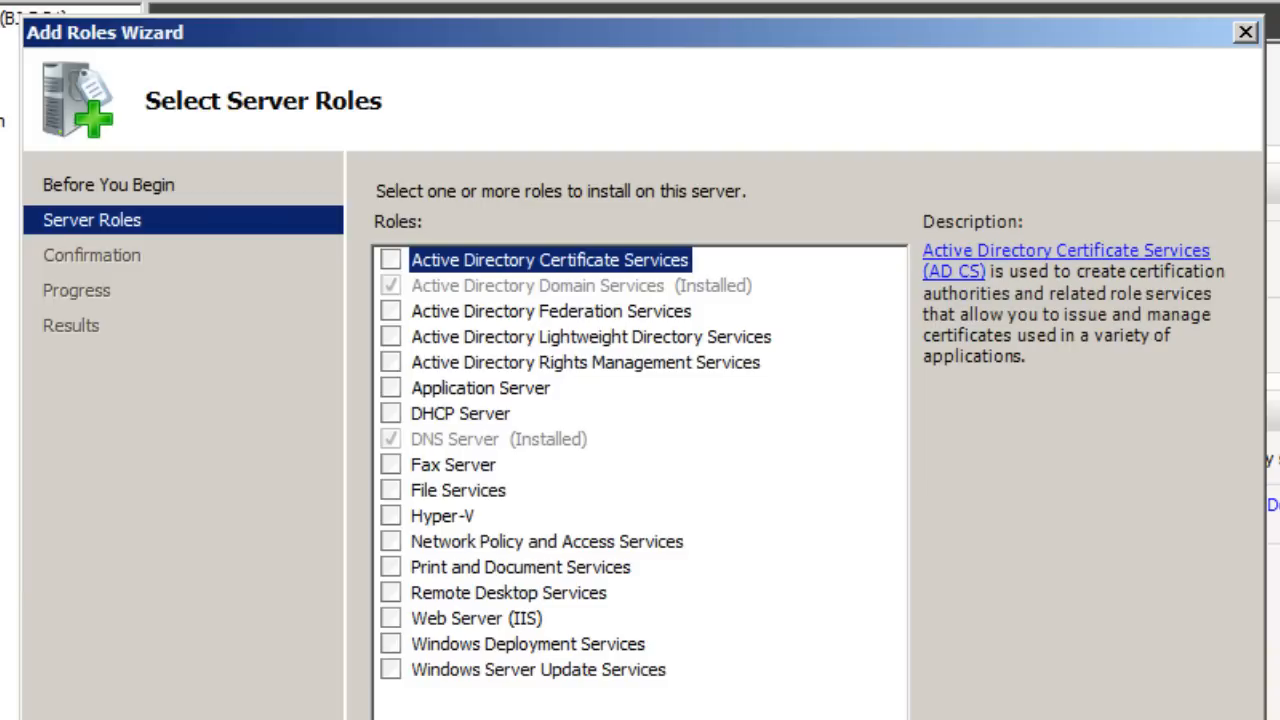
mouse_move(858, 595)
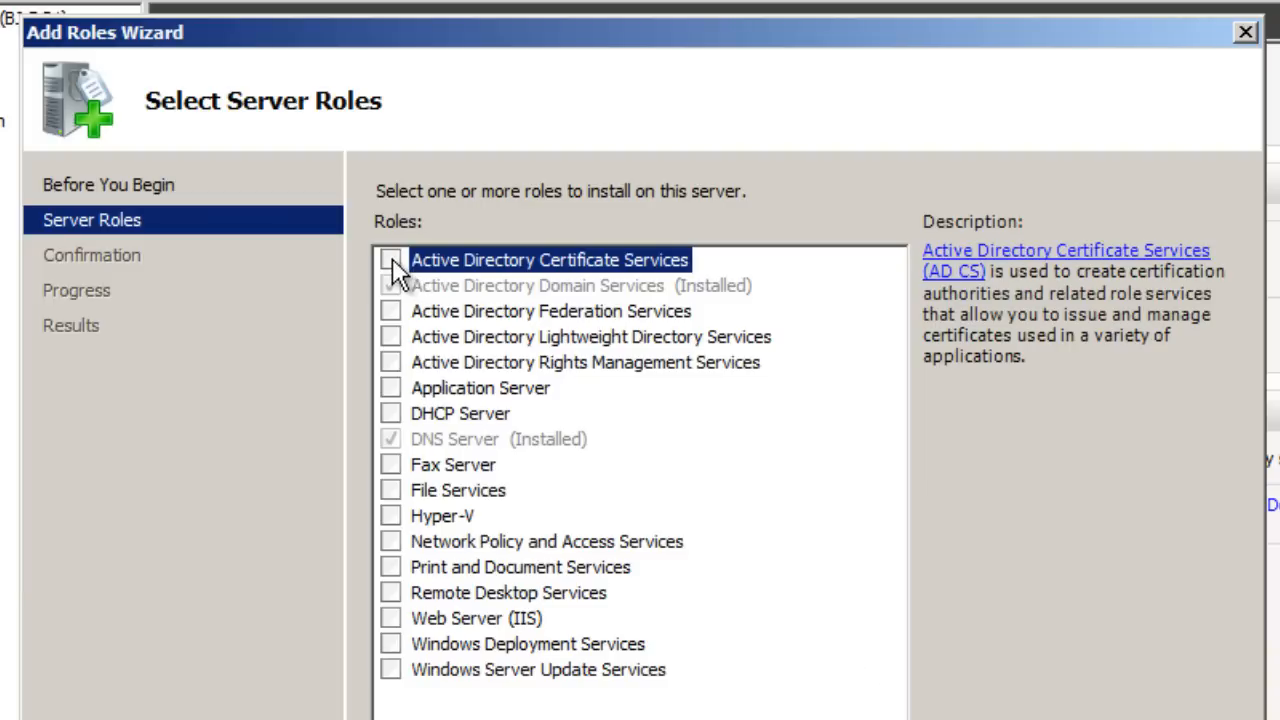
Select Active Directory Certificate Services and Network Policy and Access Services as roles to install.
left_click(390, 260)
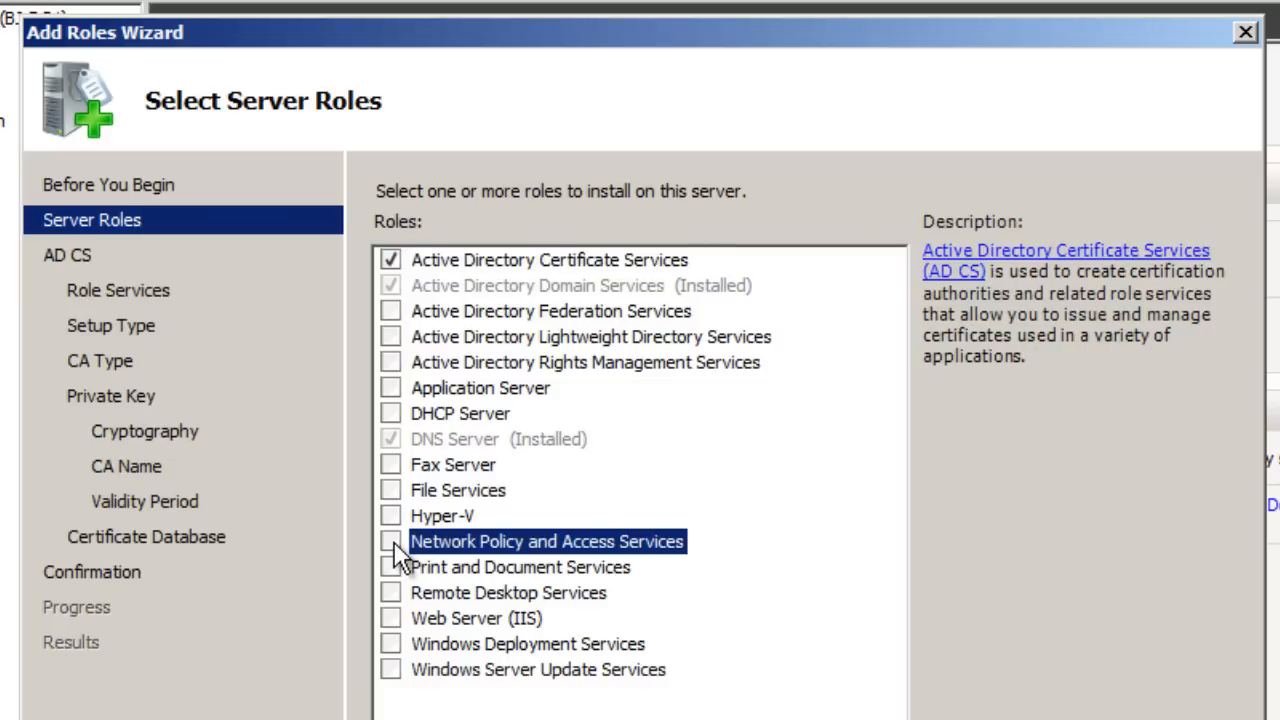
left_click(390, 541)
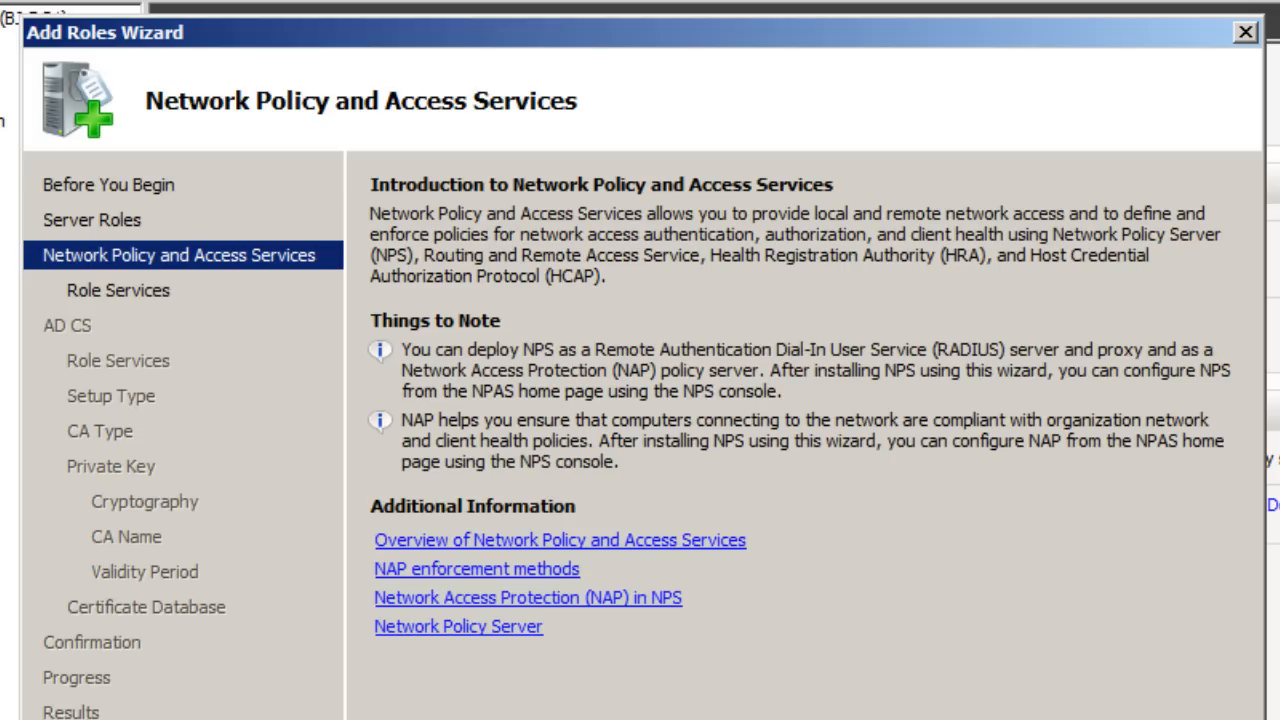
mouse_move(785, 530)
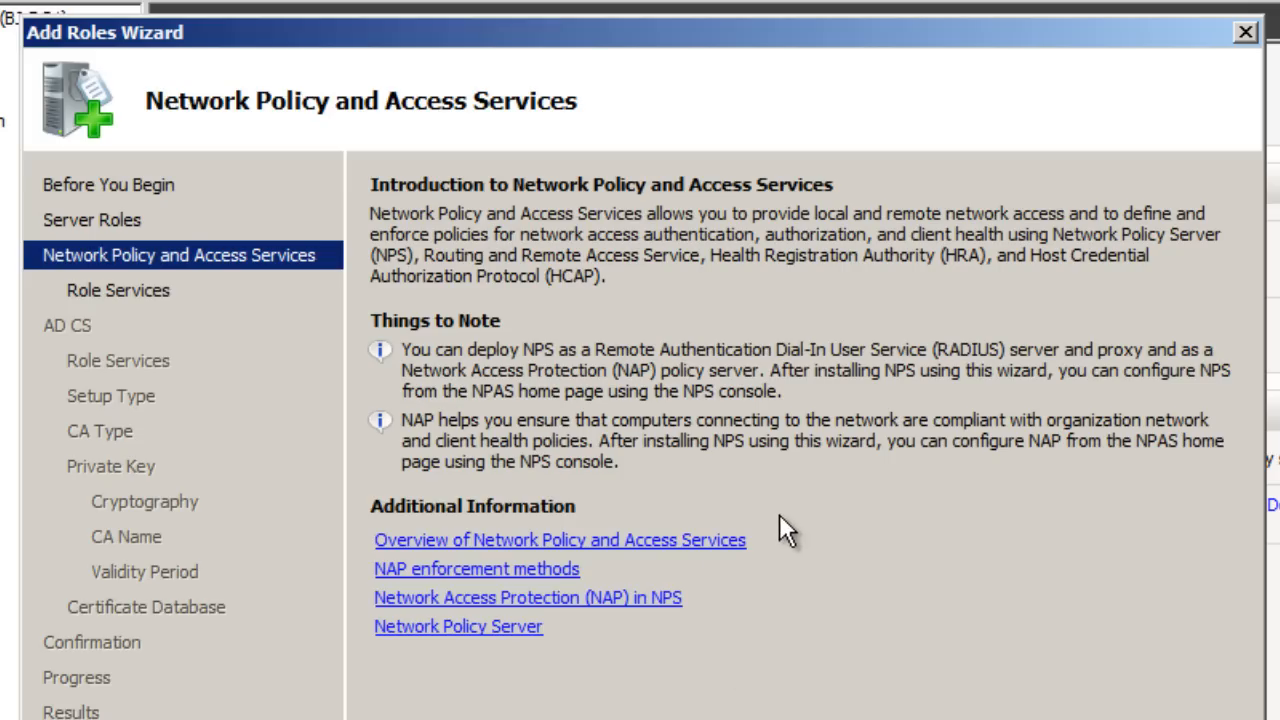
mouse_move(570, 545)
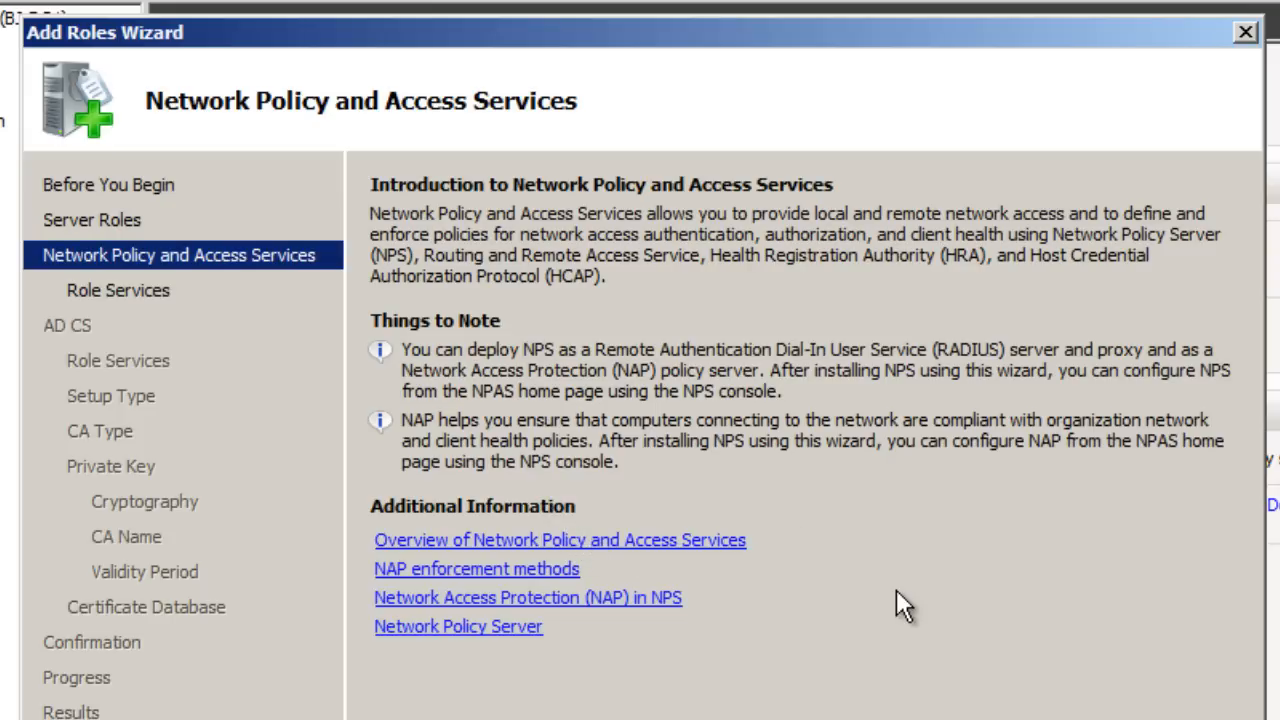
mouse_move(910, 585)
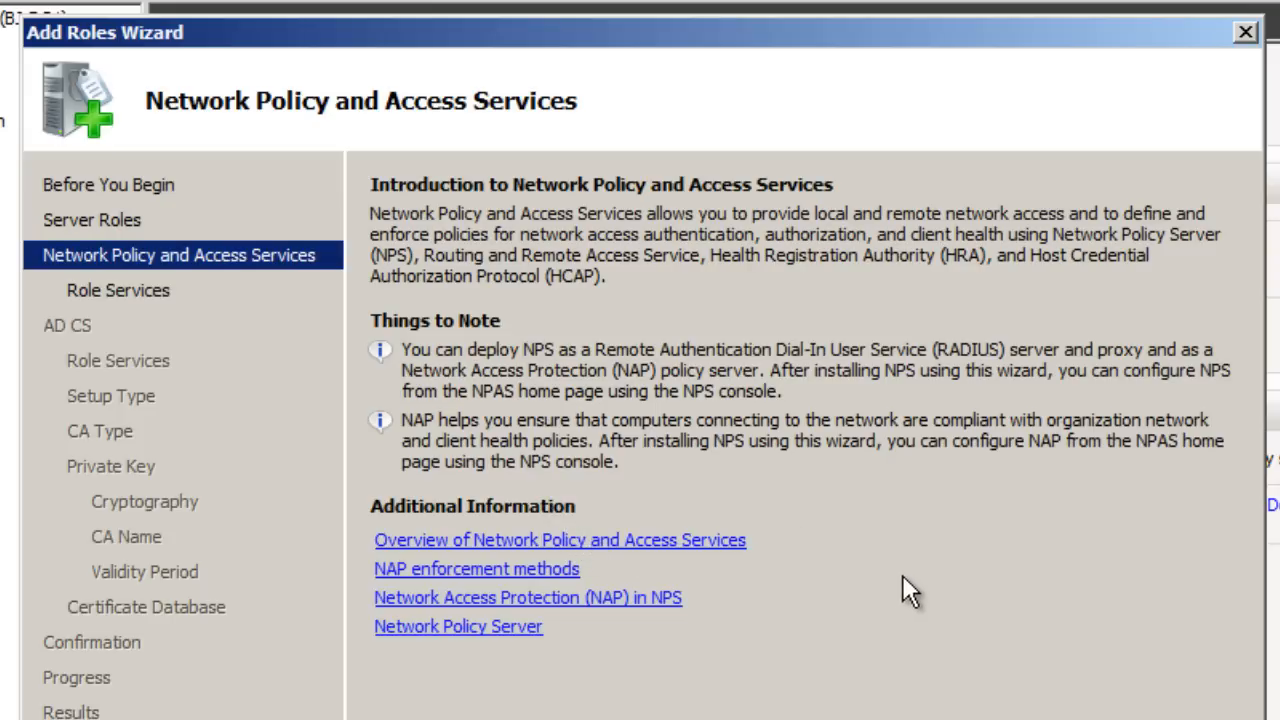
mouse_move(850, 655)
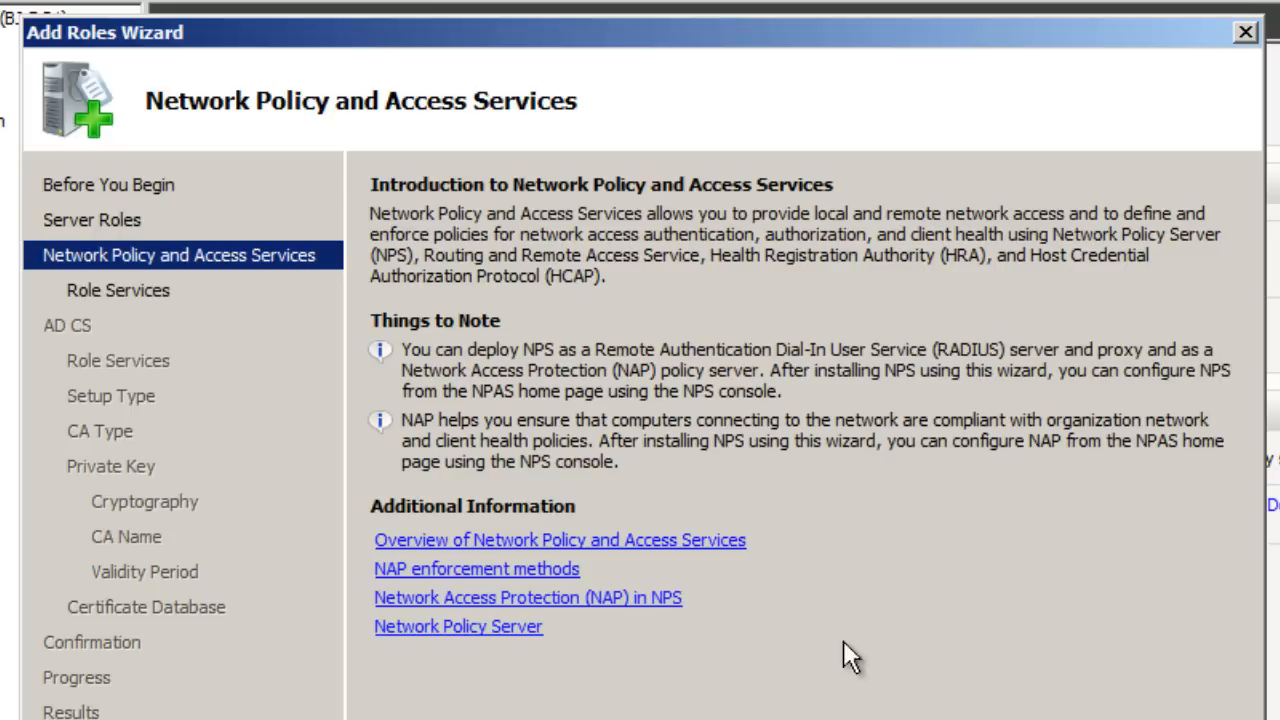
mouse_move(500, 627)
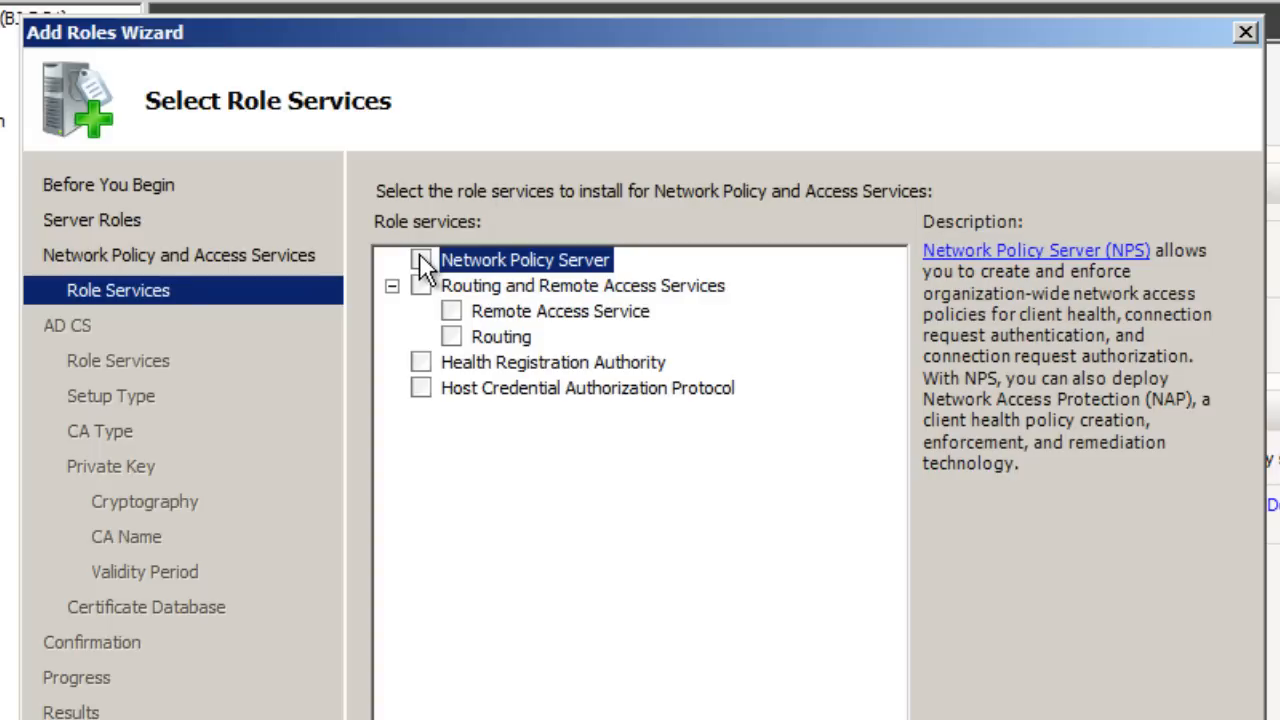
Select Network Policy Server, Routing and Remote Access Services, and Host Credential Authorization Protocol role services.
left_click(421, 259)
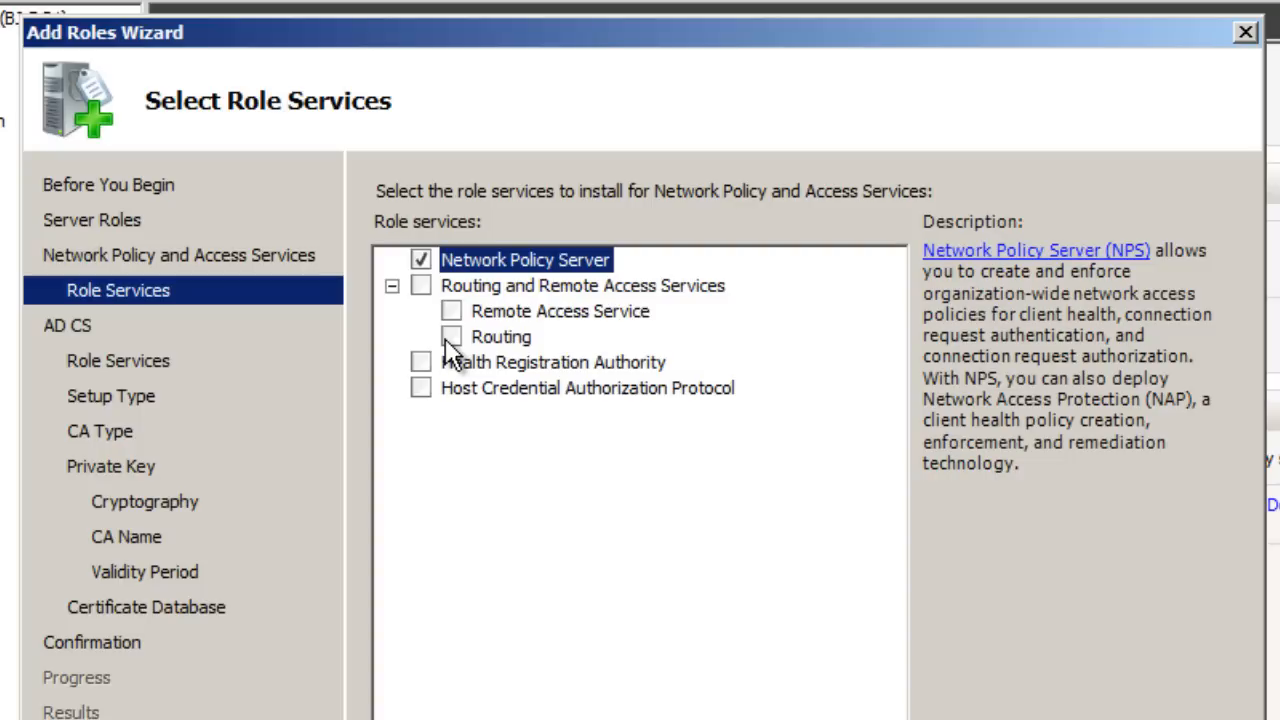
mouse_move(430, 385)
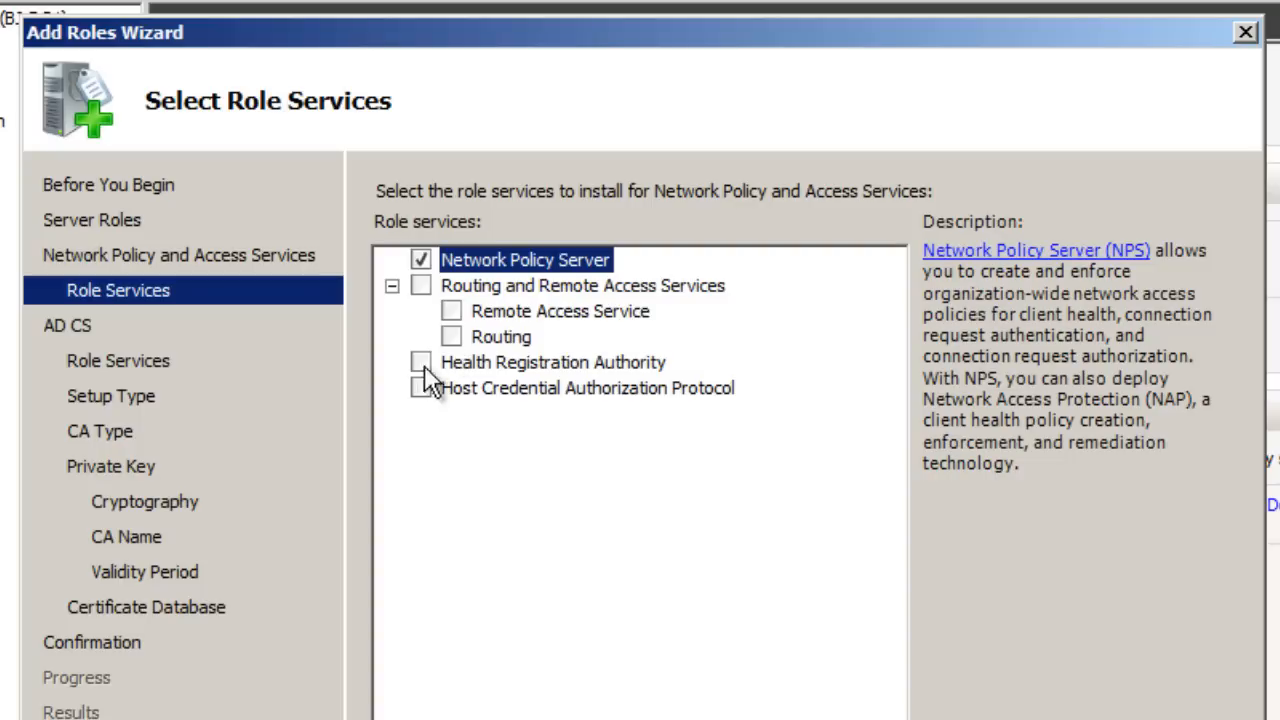
left_click(420, 285)
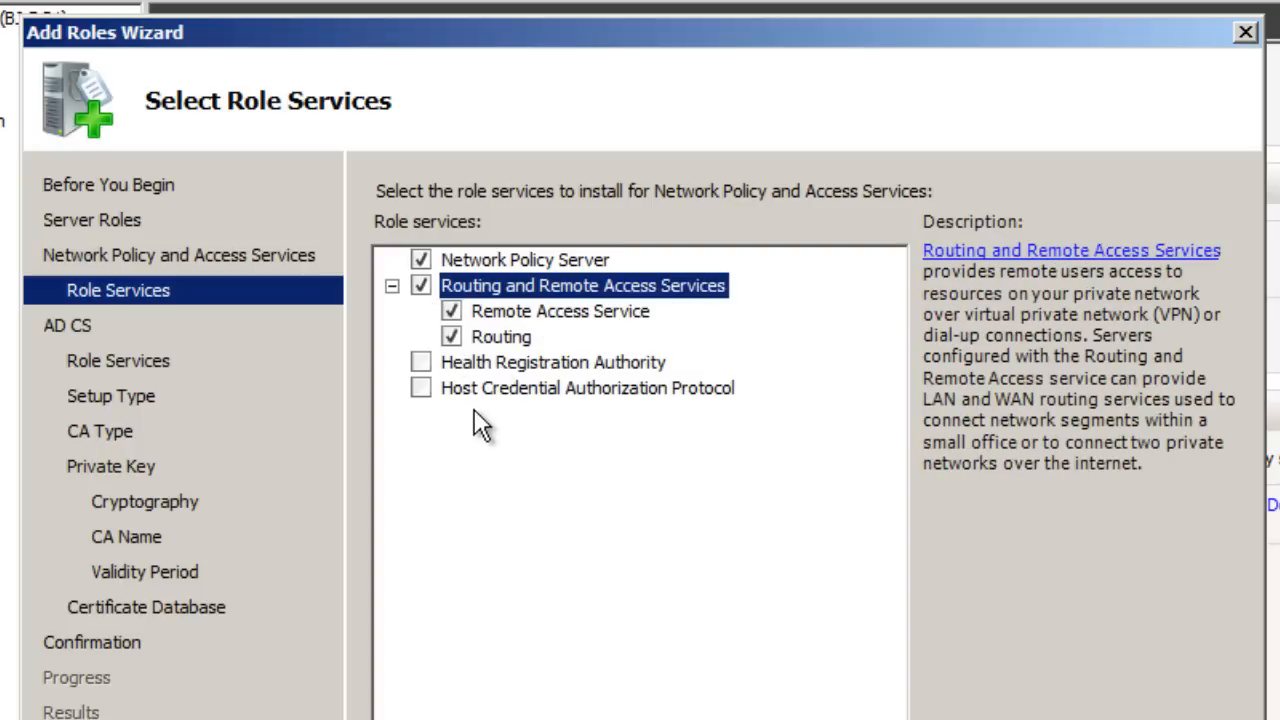
left_click(587, 388)
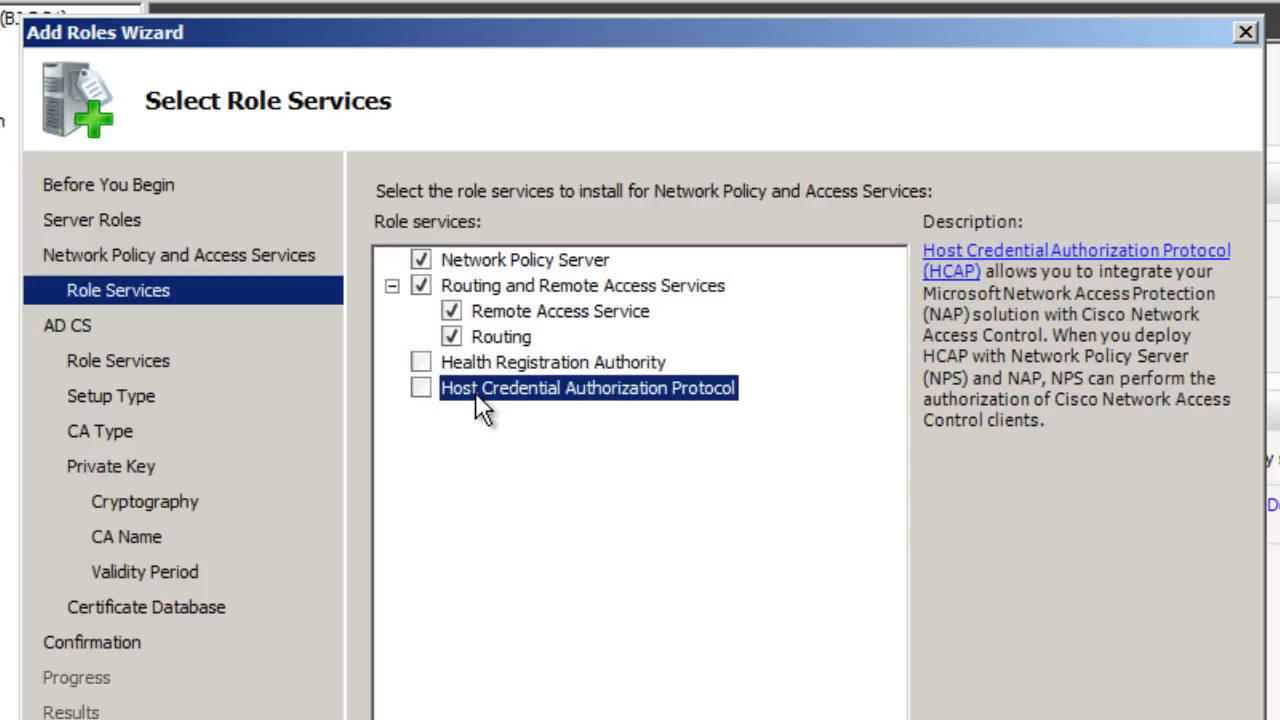
left_click(421, 388)
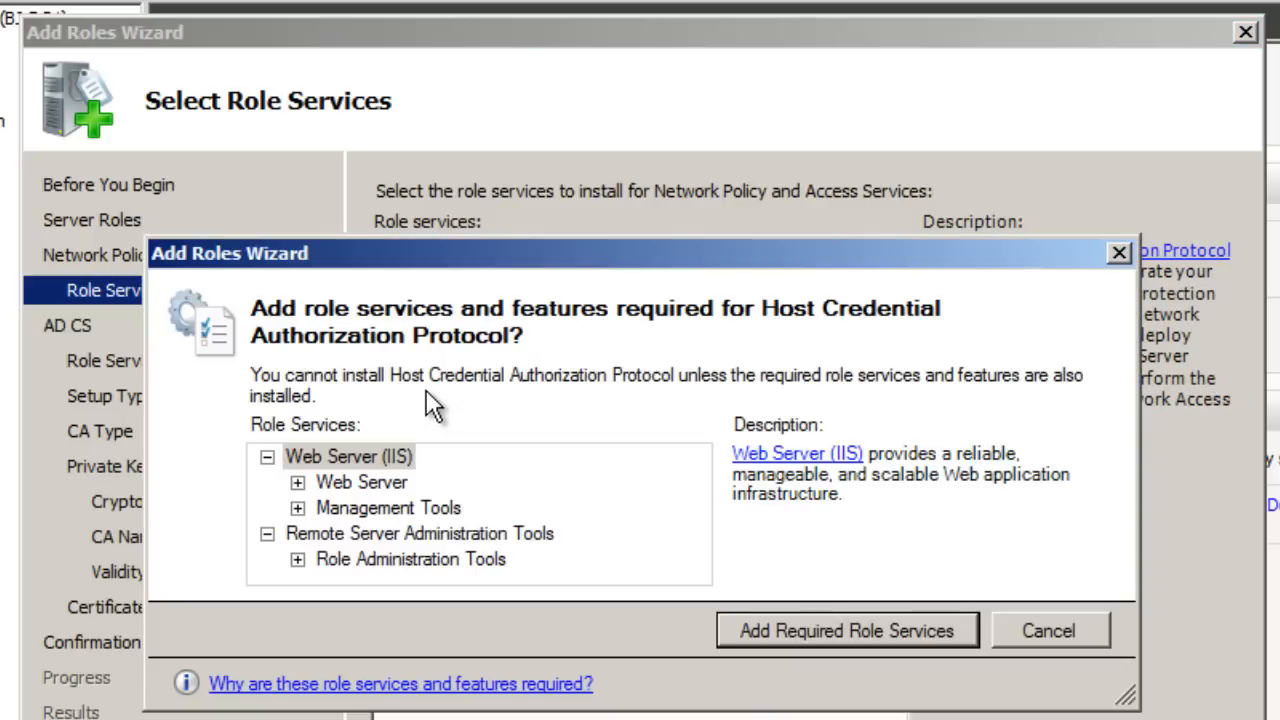
mouse_move(475, 345)
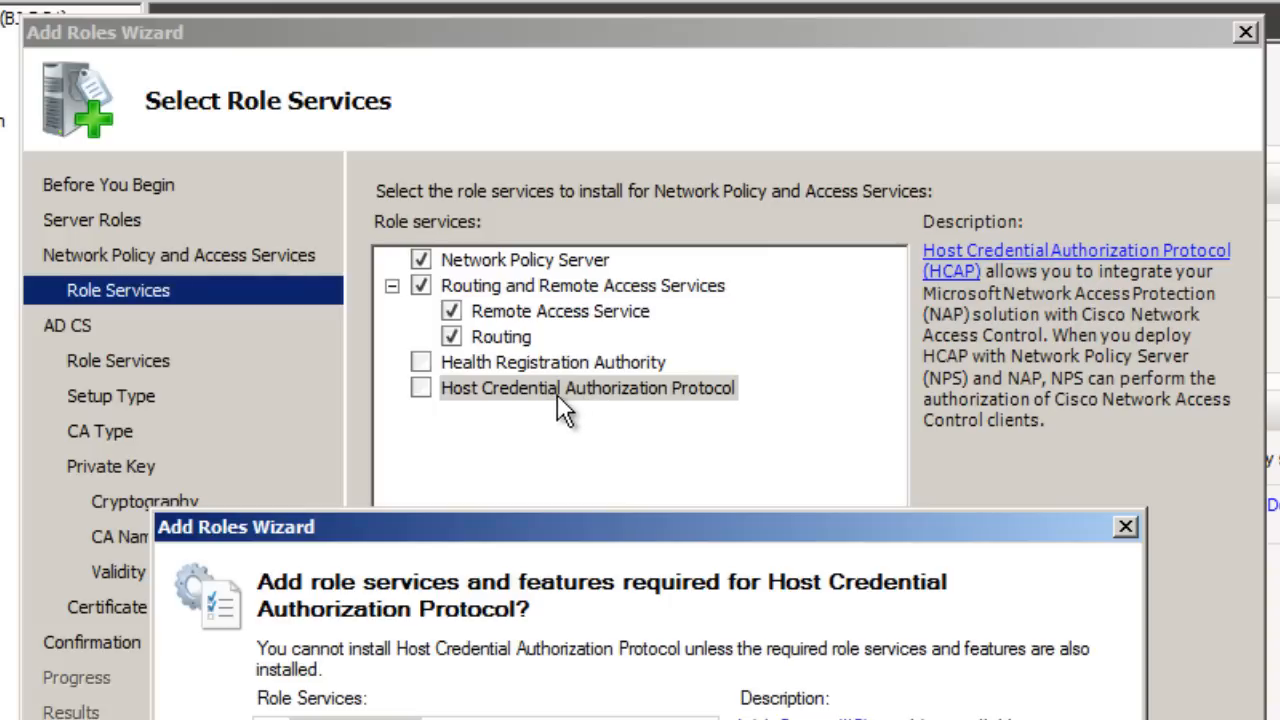
mouse_move(590, 412)
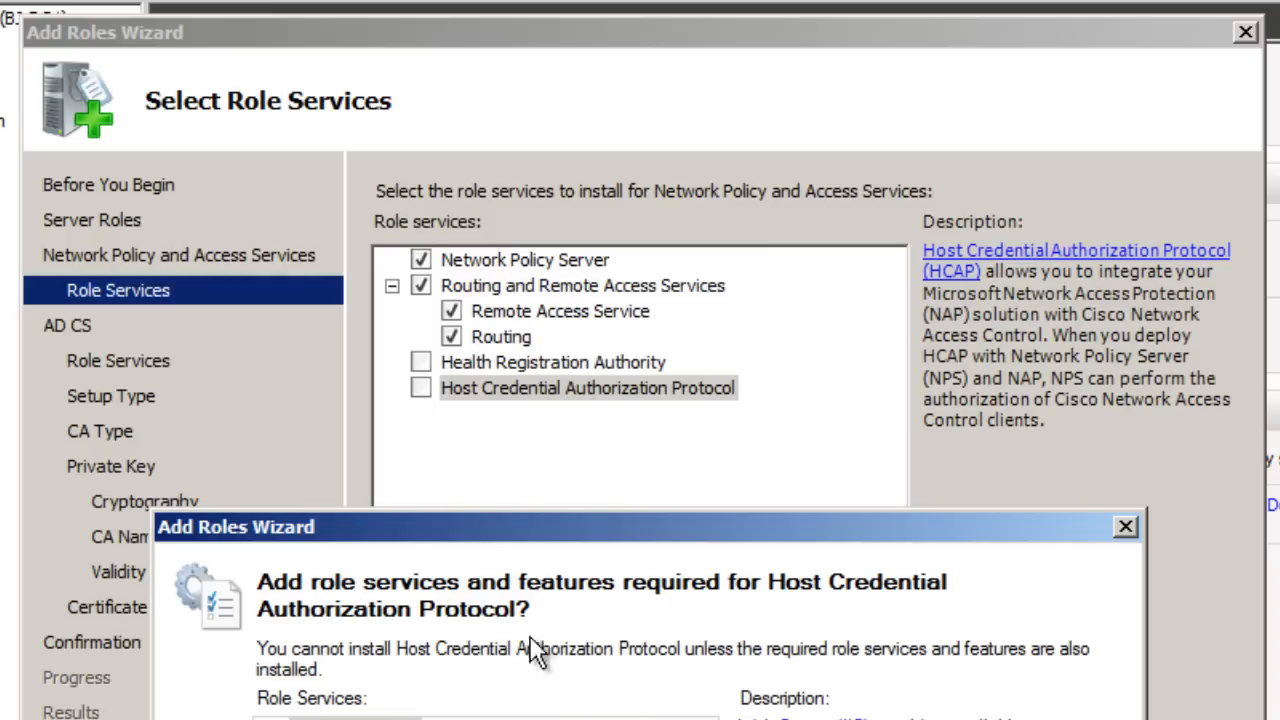
mouse_move(458, 705)
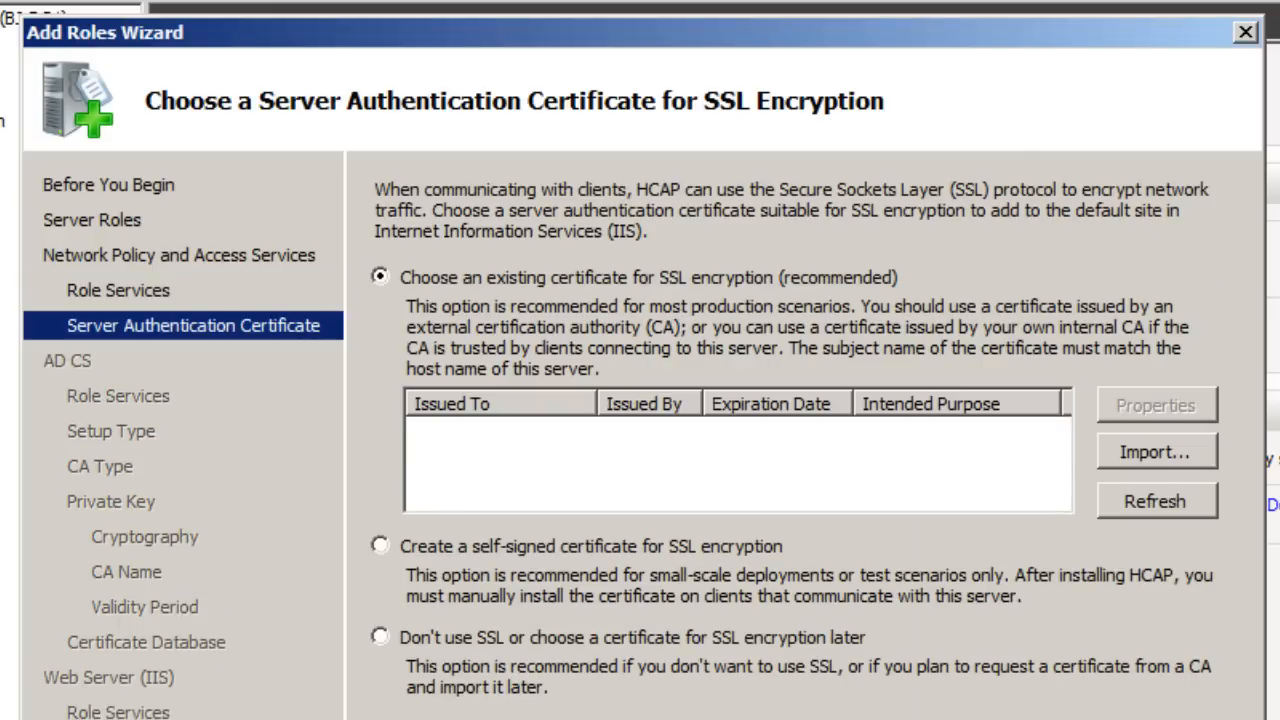
left_click(380, 545)
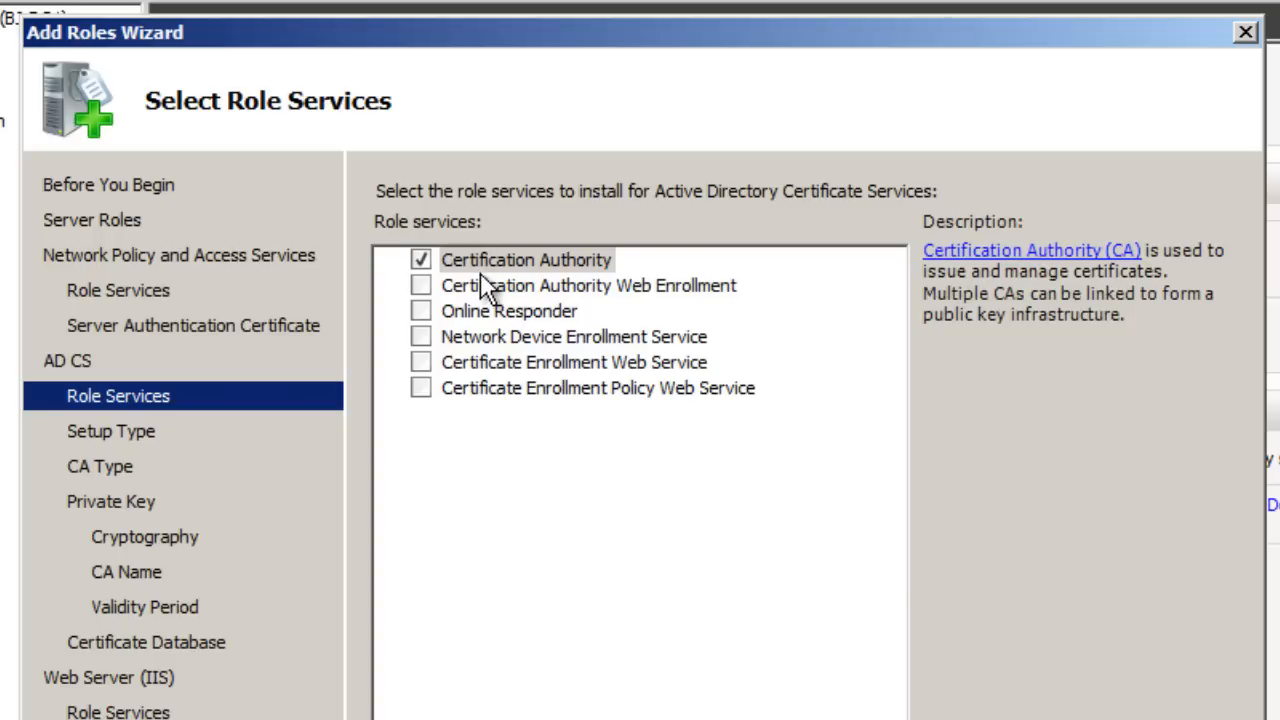
mouse_move(488, 290)
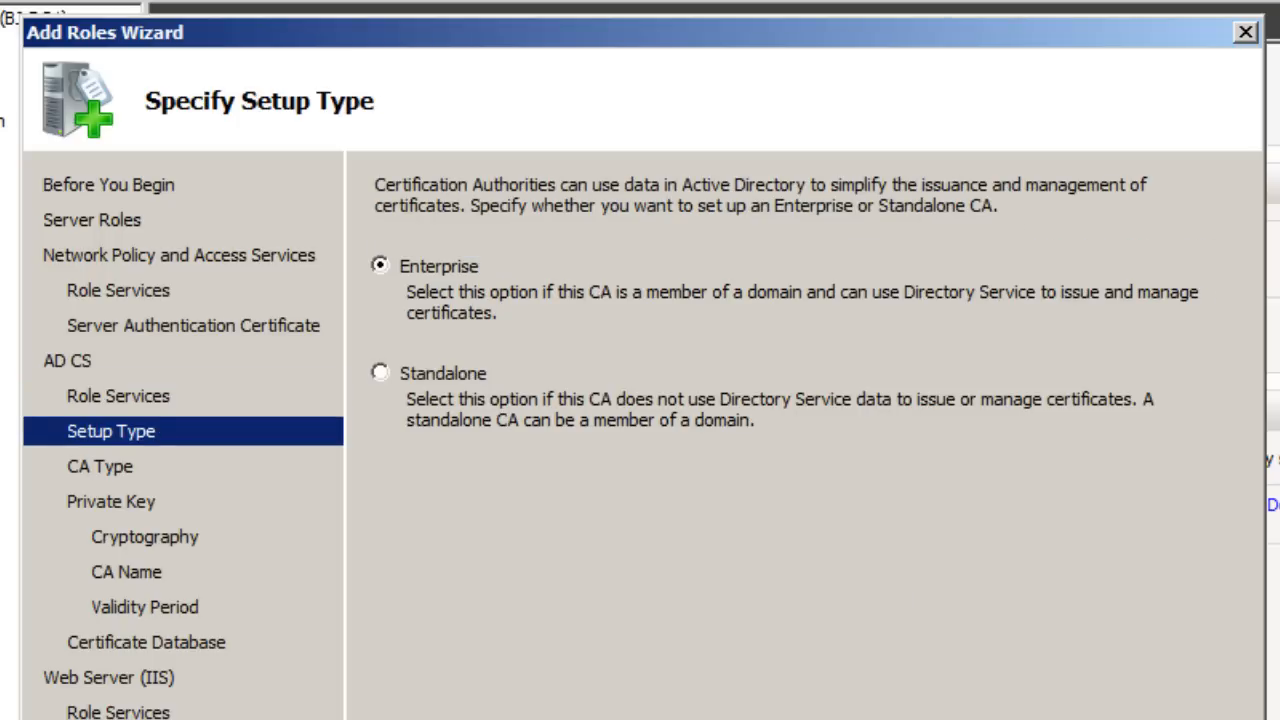
mouse_move(550, 310)
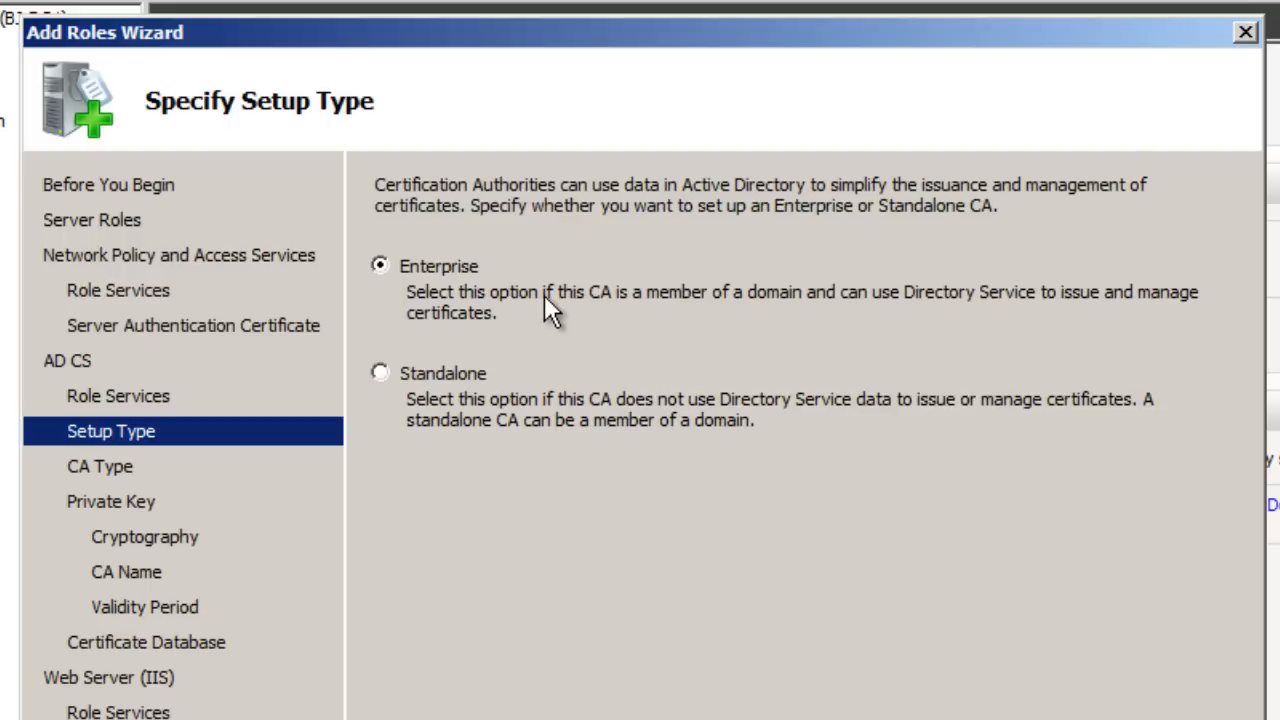
mouse_move(548, 348)
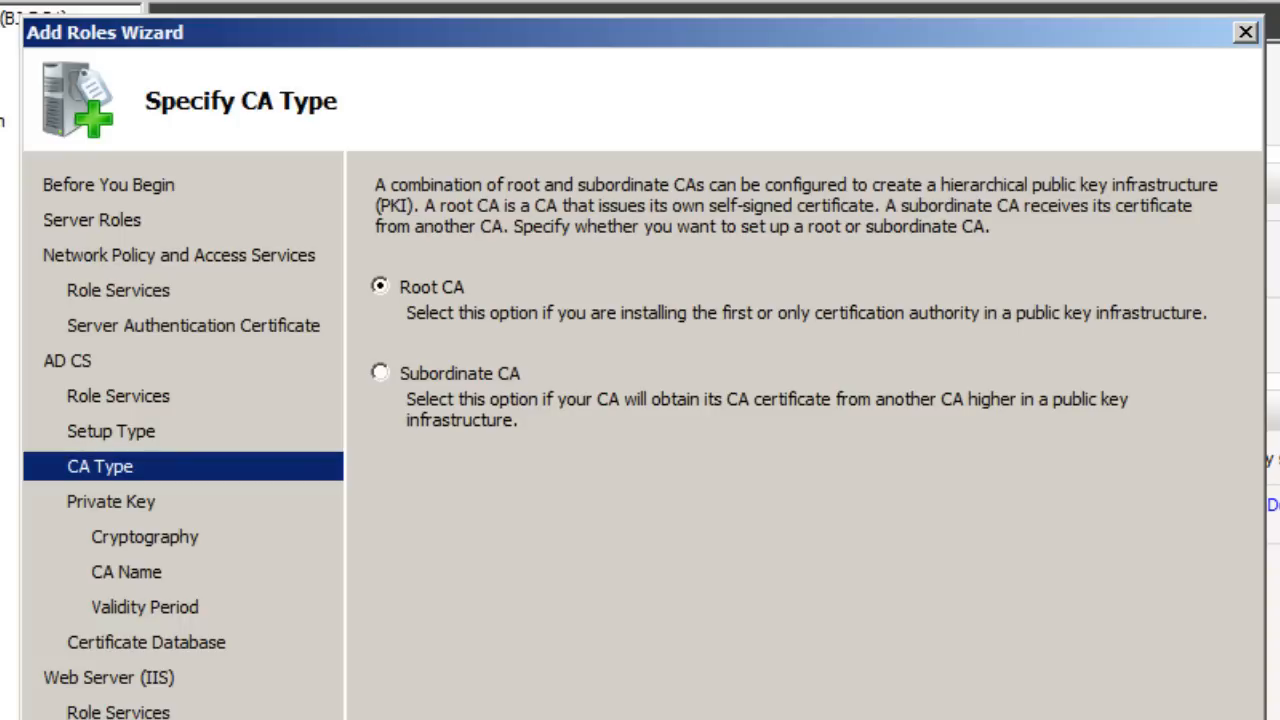
mouse_move(693, 658)
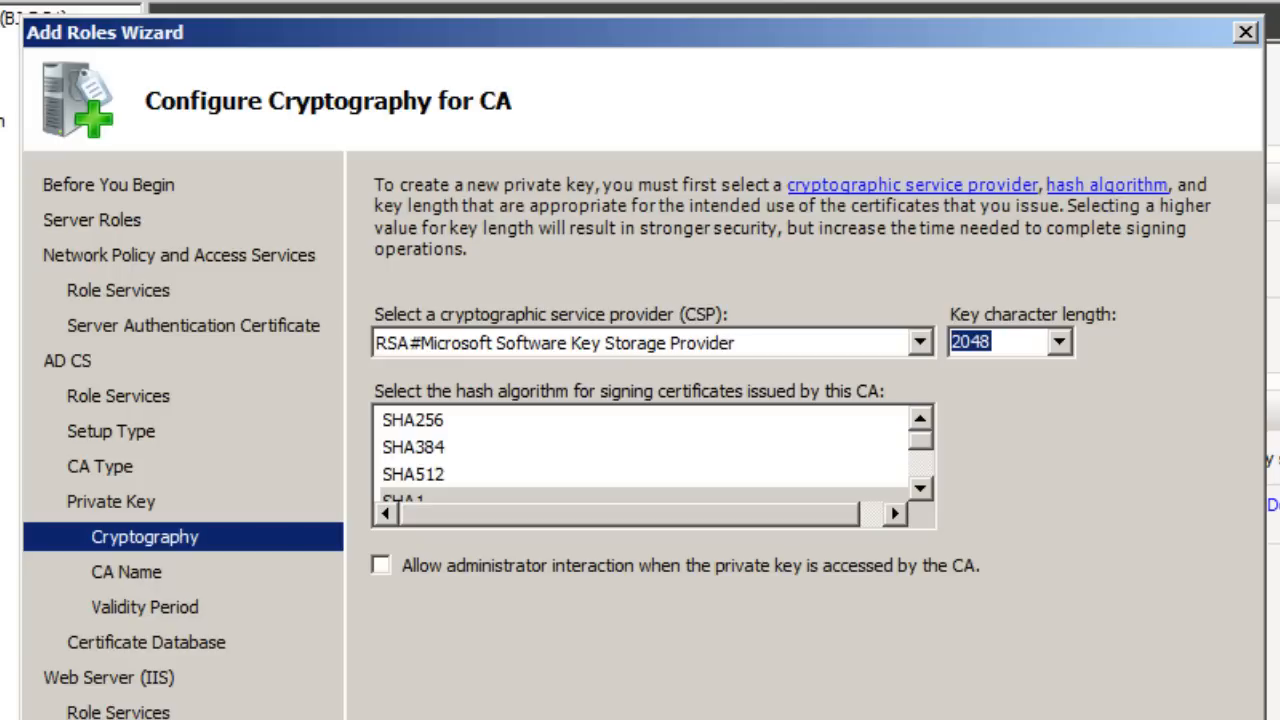
mouse_move(755, 655)
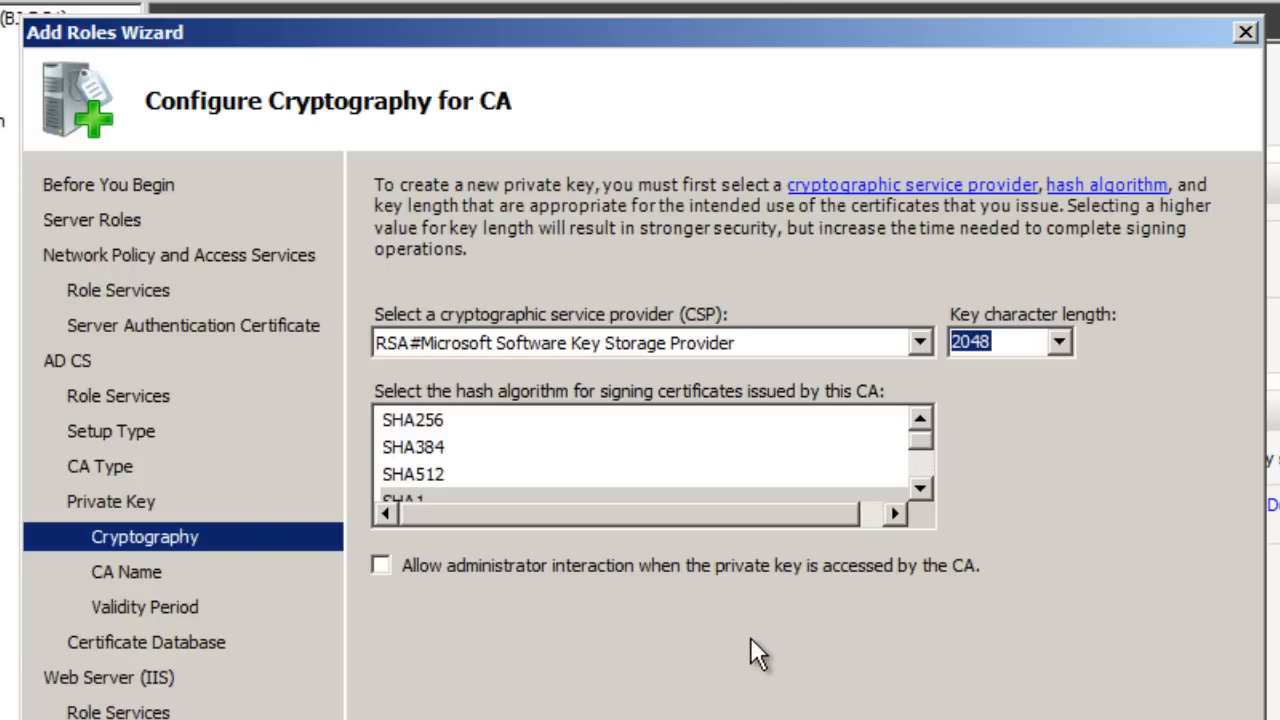
Keep the 2048 key length and the RSA software key storage provider.
left_click(1058, 342)
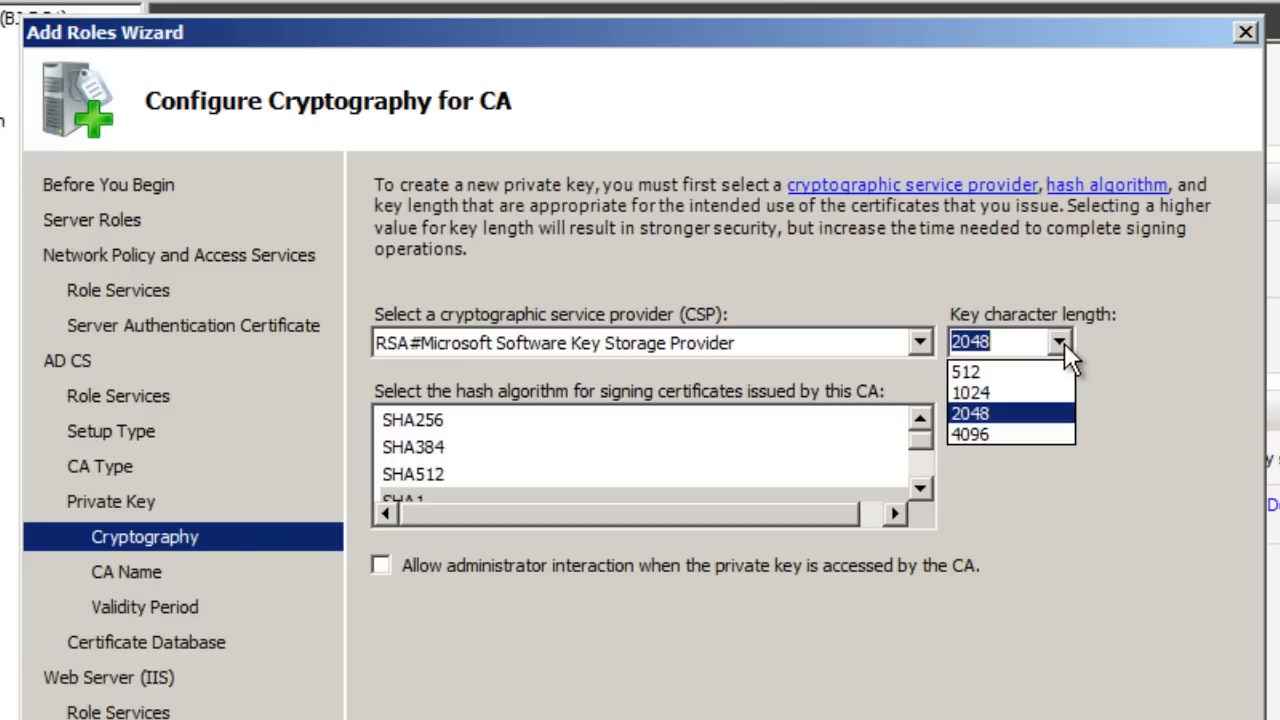
mouse_move(1160, 380)
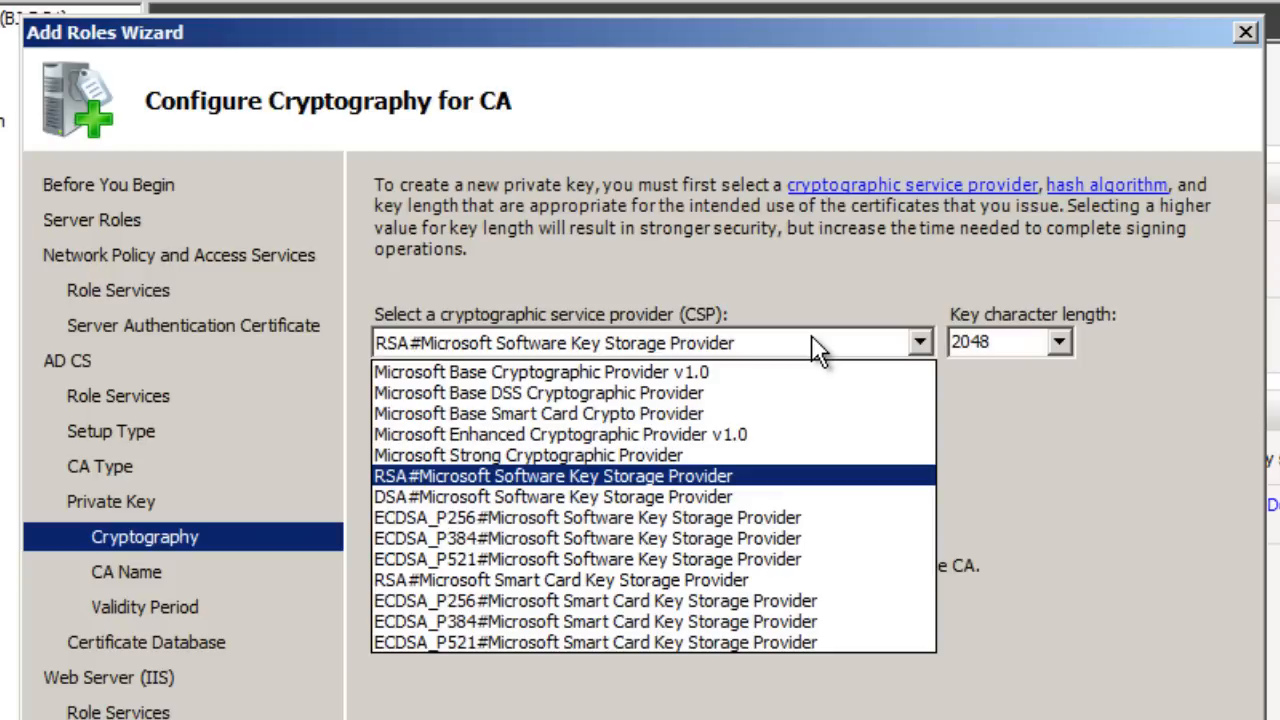
mouse_move(800, 285)
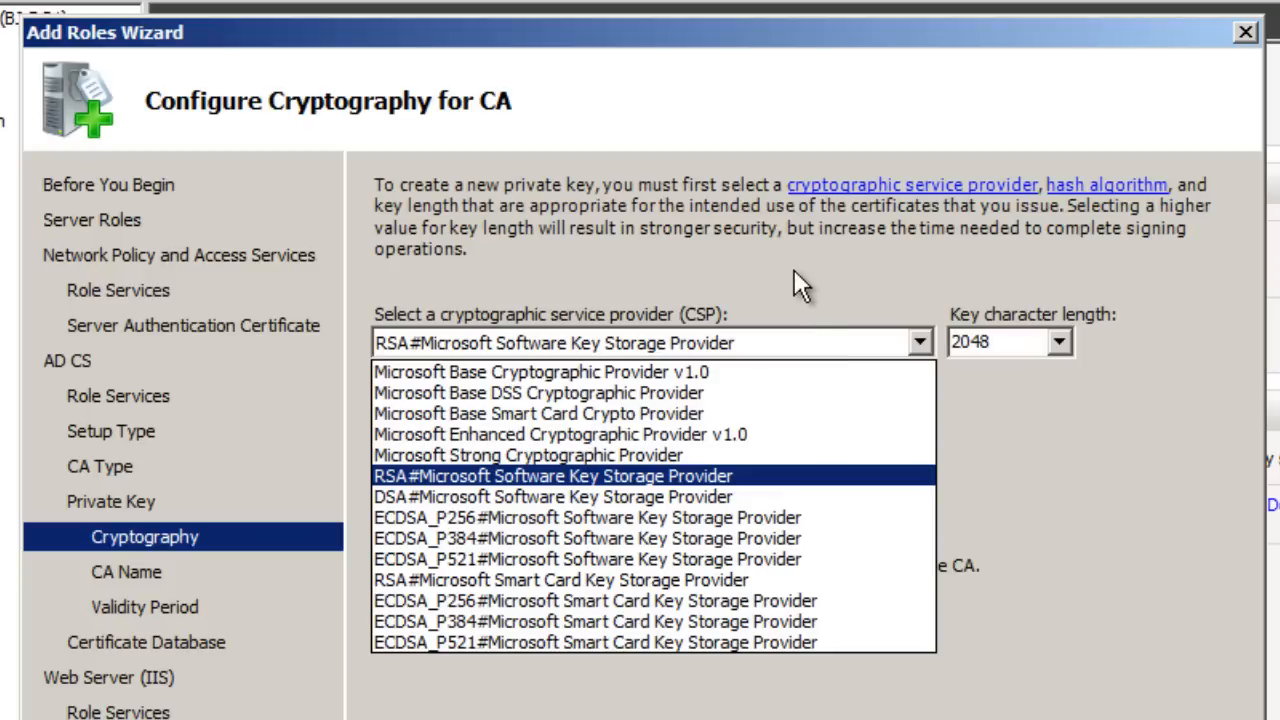
left_click(552, 475)
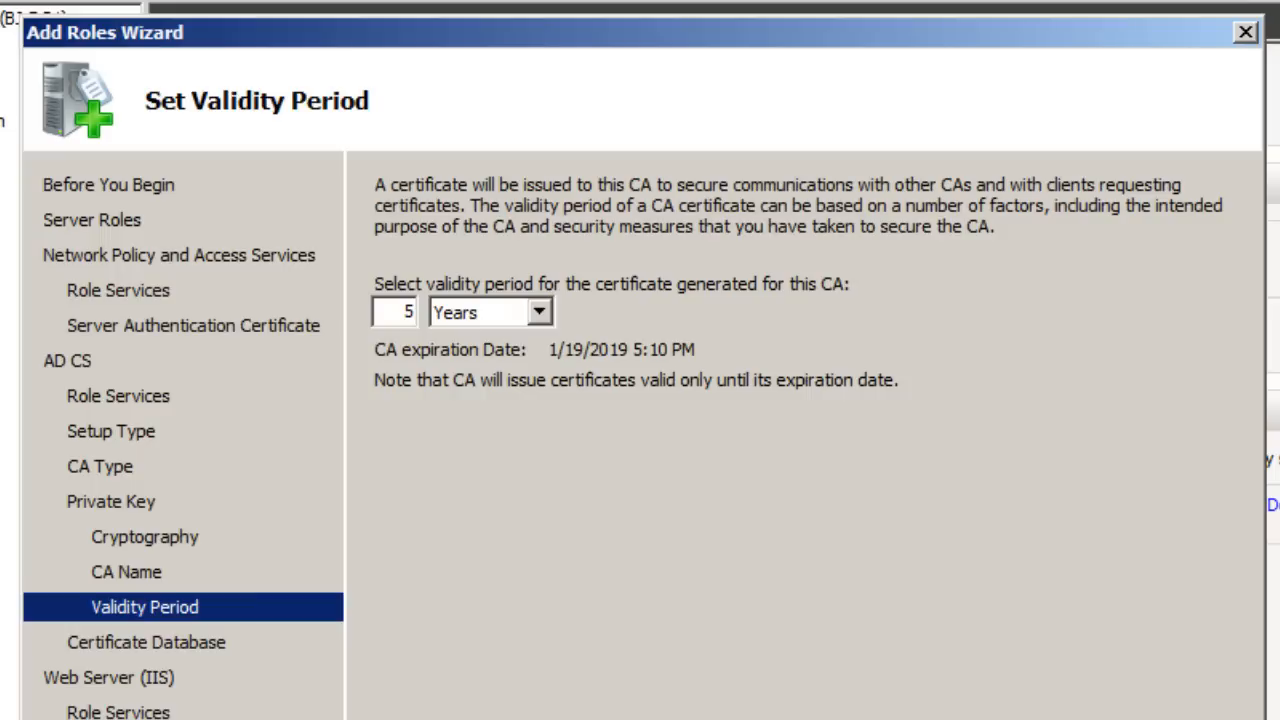
mouse_move(690, 590)
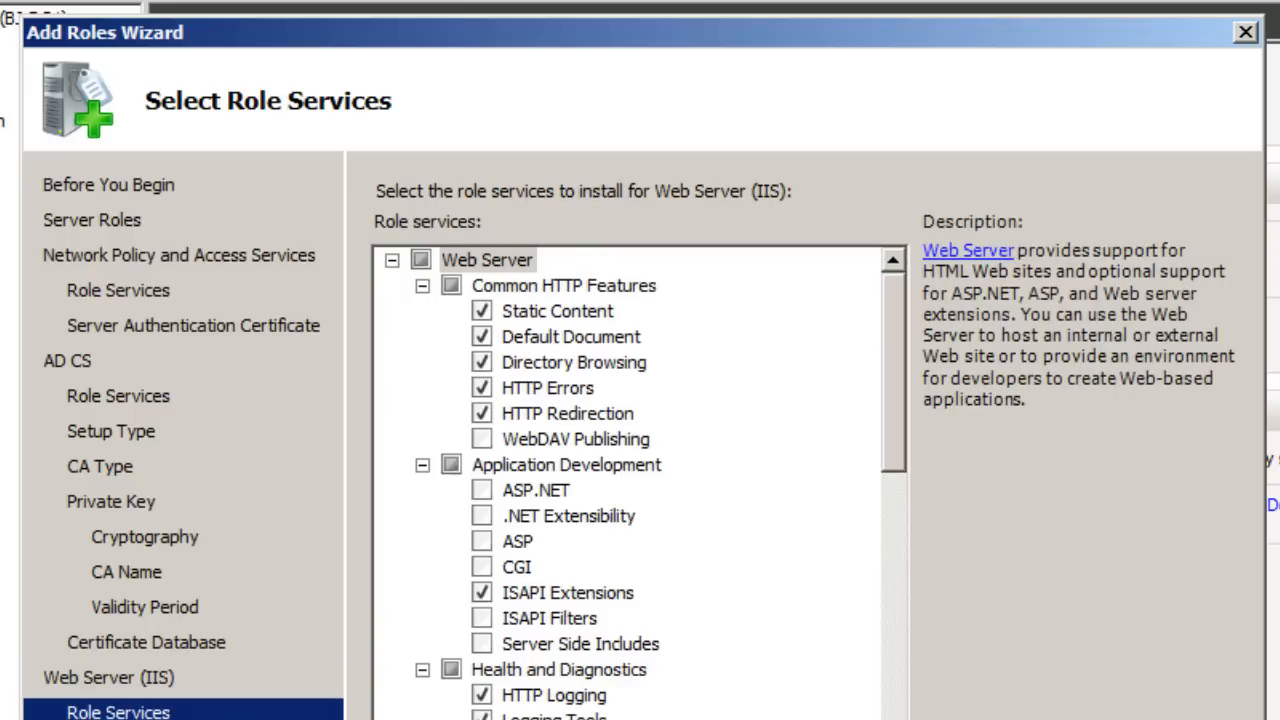
Scroll through the confirmation summary showing SHA1 and 2048-bit settings.
scroll("down", 3)
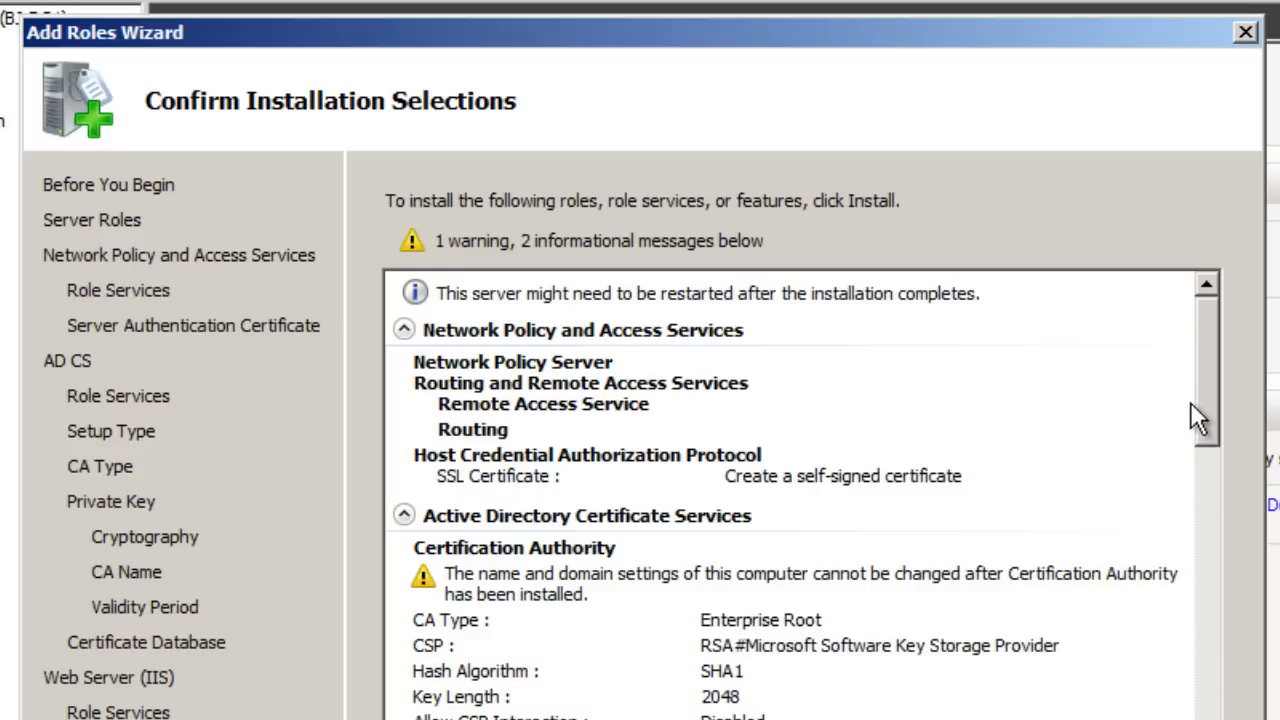
scroll("down", 3)
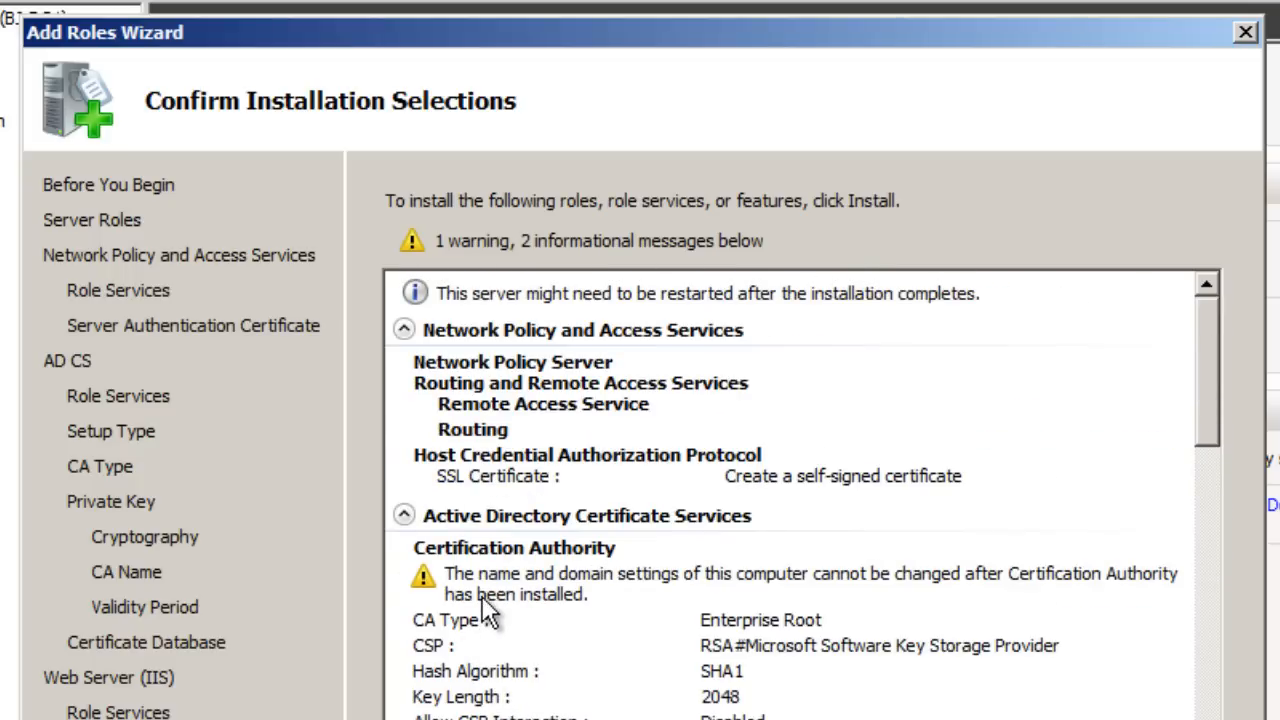
mouse_move(710, 610)
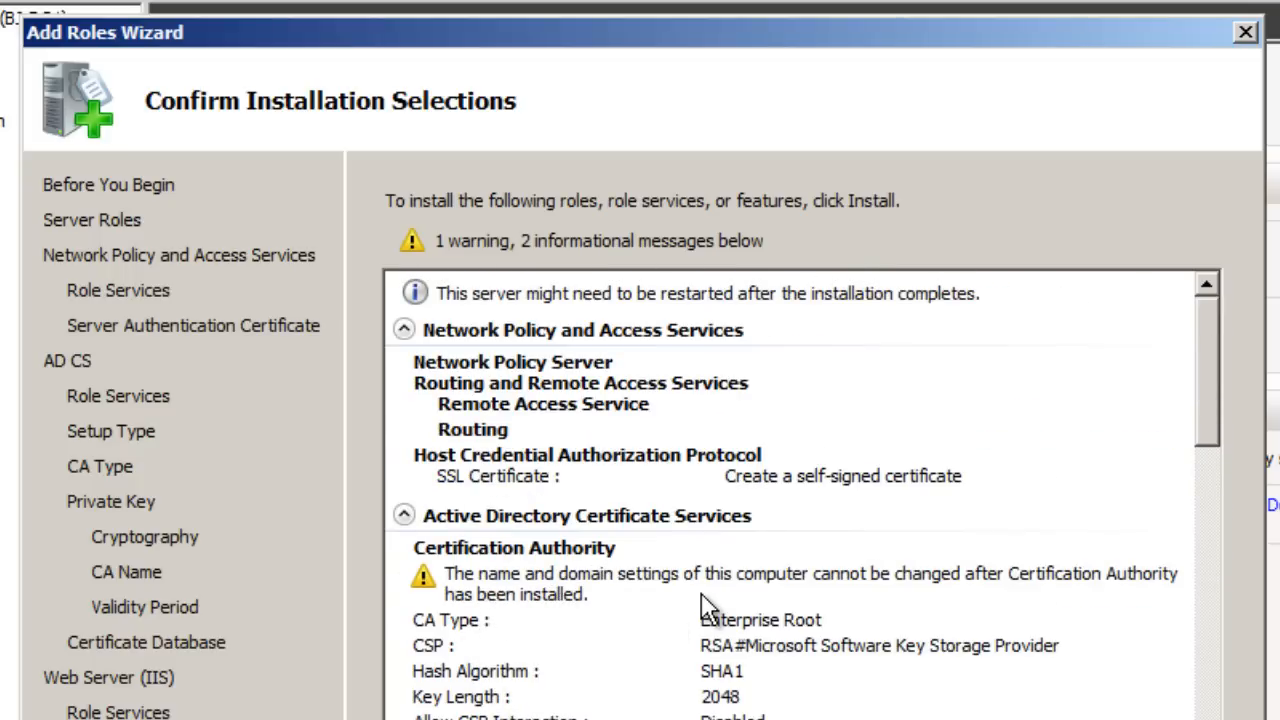
mouse_move(1065, 610)
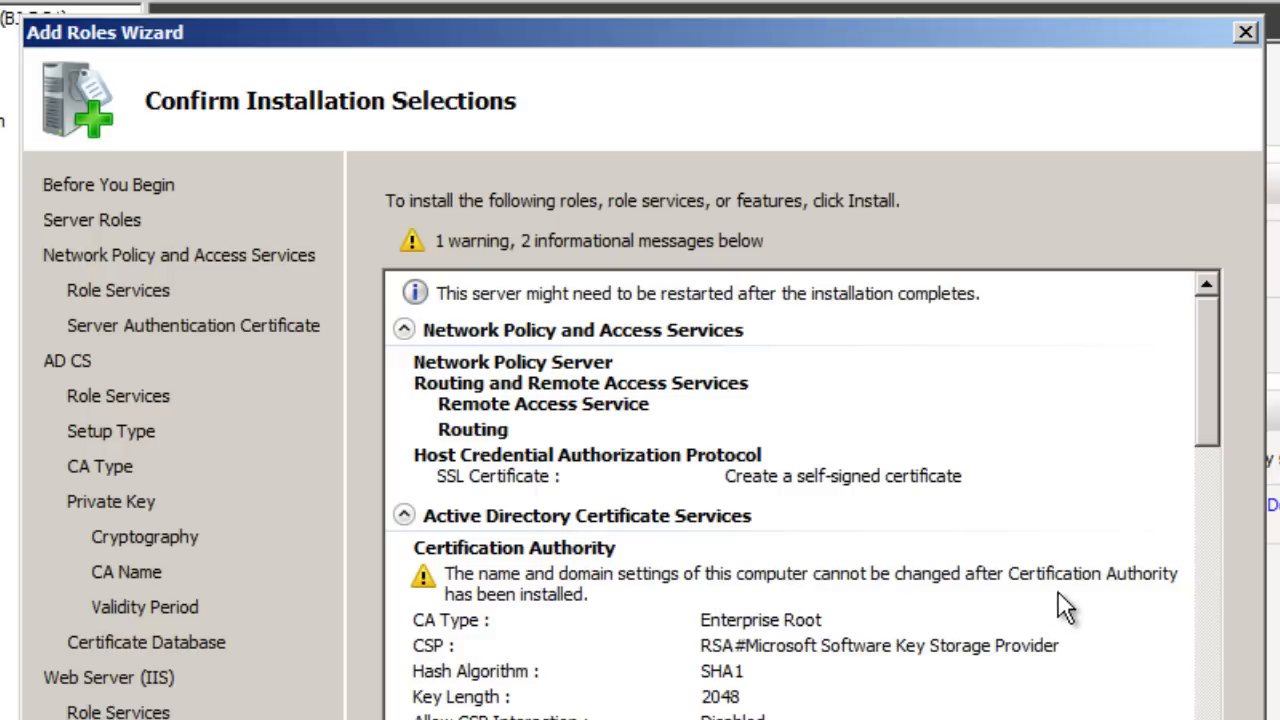
mouse_move(758, 668)
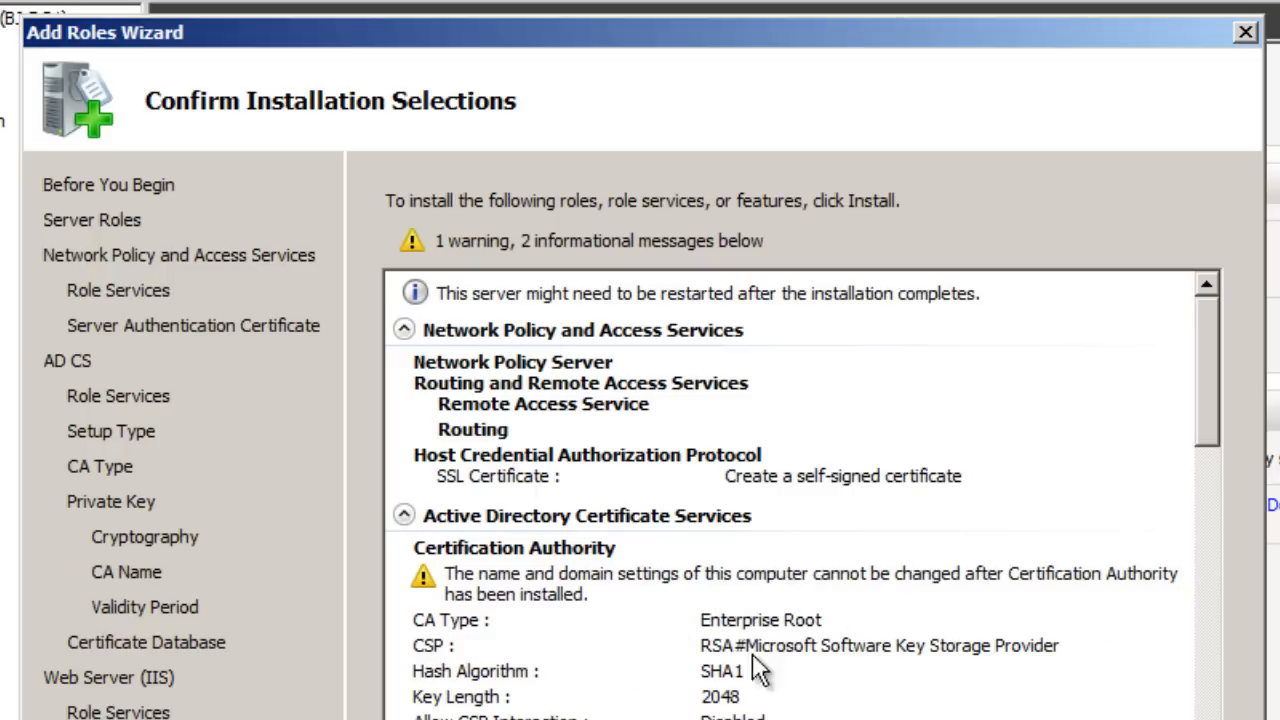
scroll("down", 3)
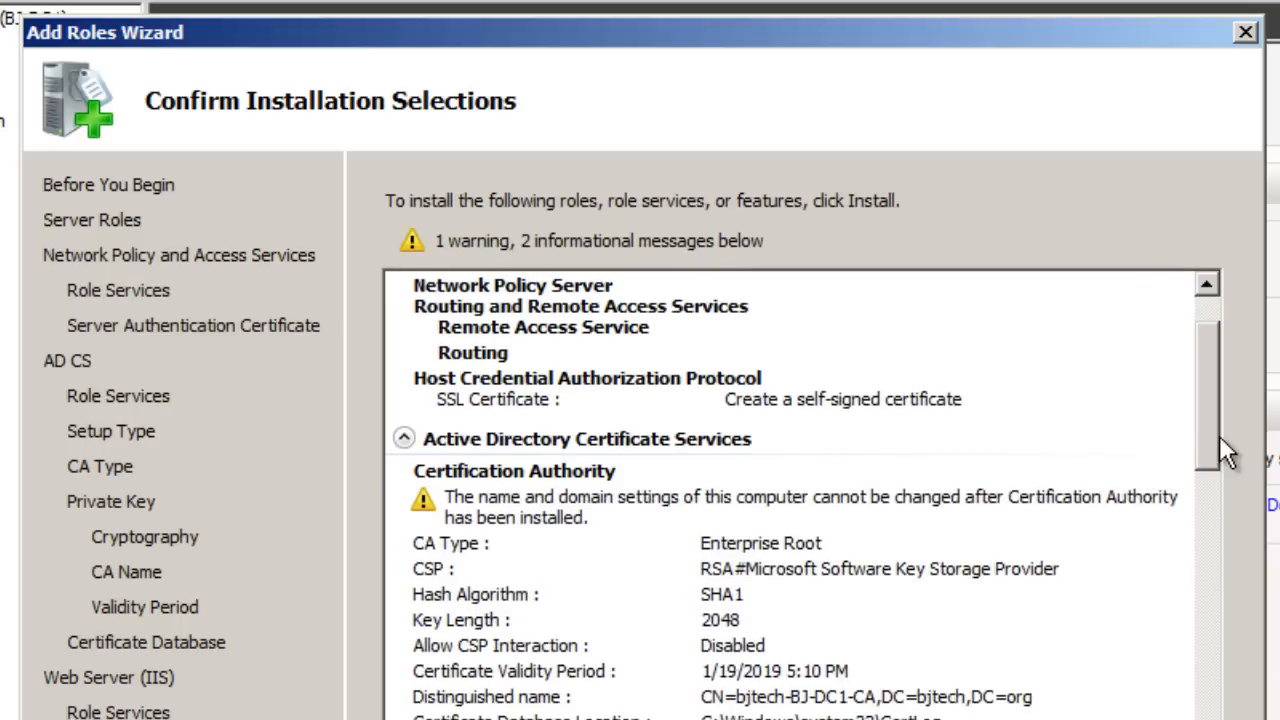
scroll("down", 3)
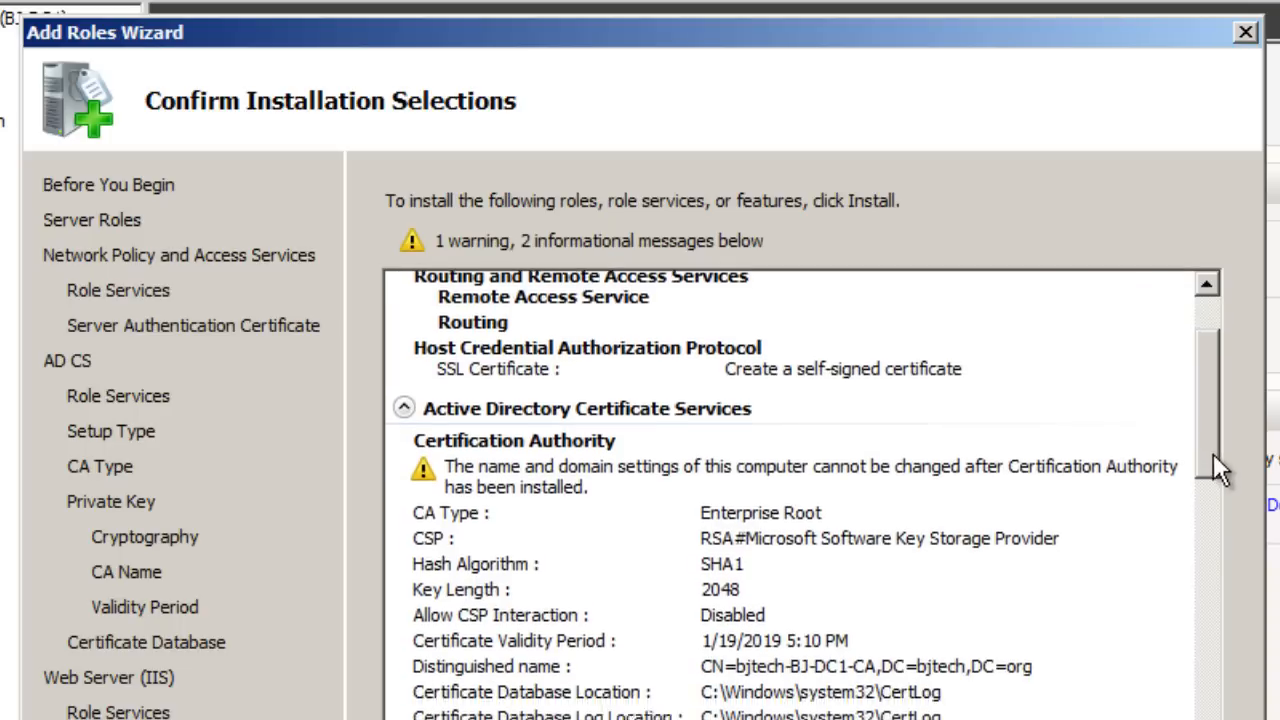